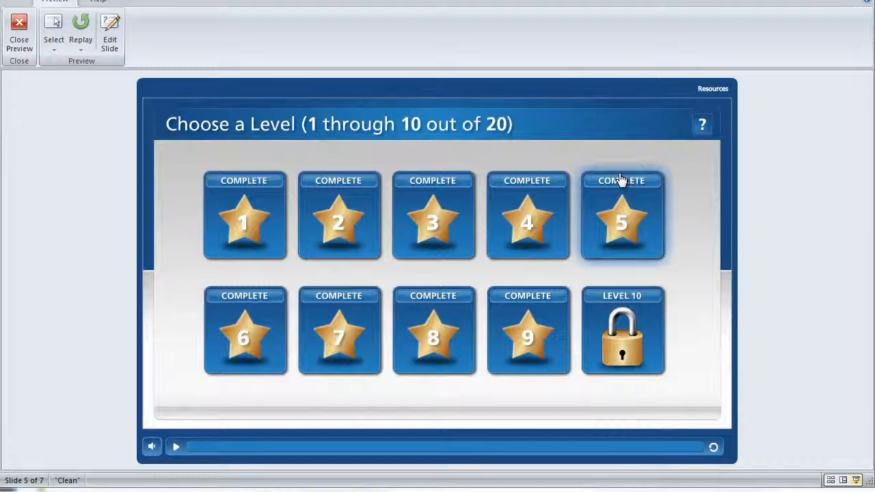
mouse_move(298, 144)
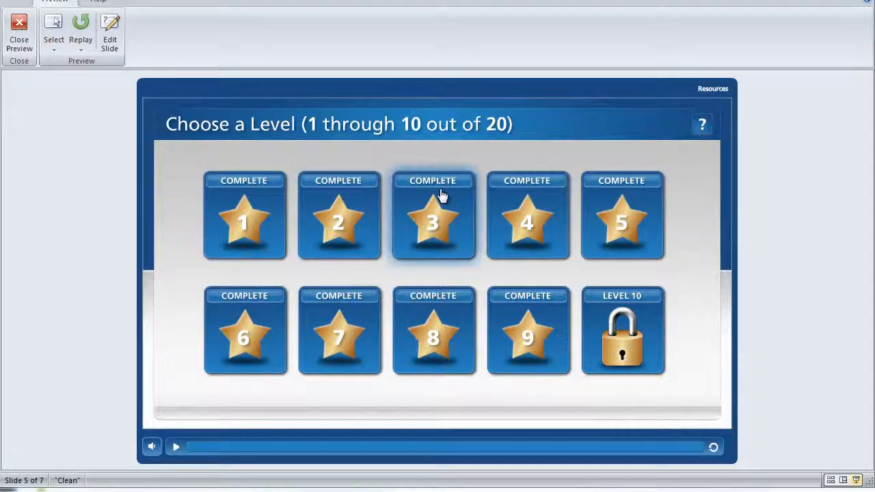
mouse_move(558, 191)
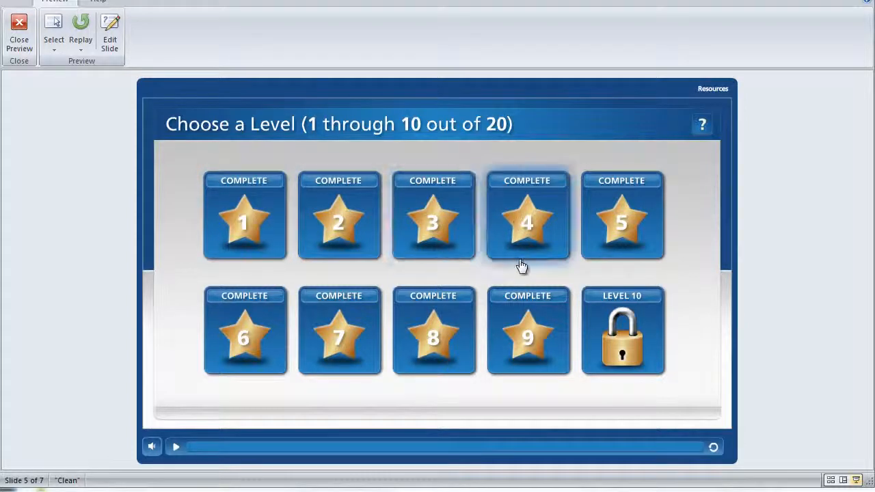
mouse_move(434, 340)
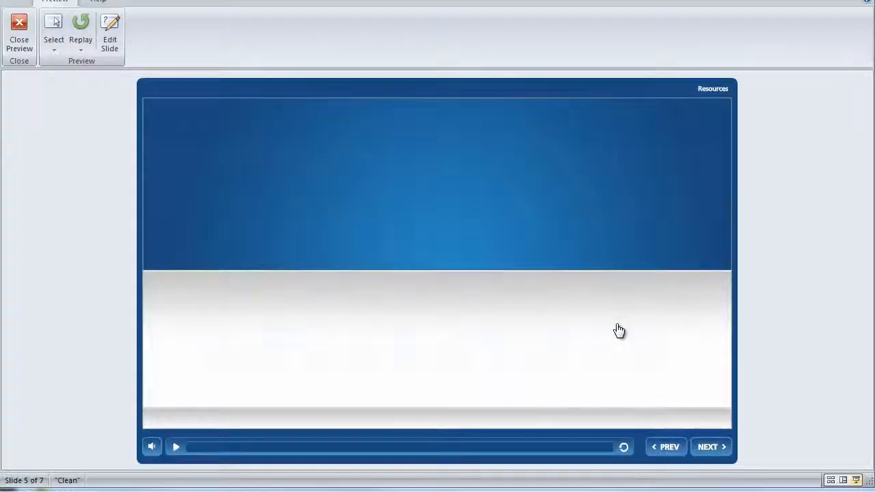
Complete level 10 and return to the menu showing all ten levels complete
left_click(710, 445)
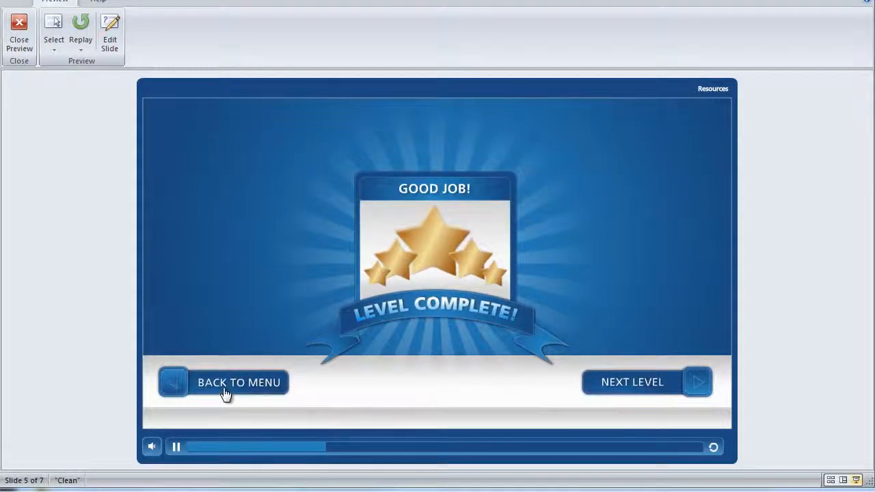
left_click(238, 383)
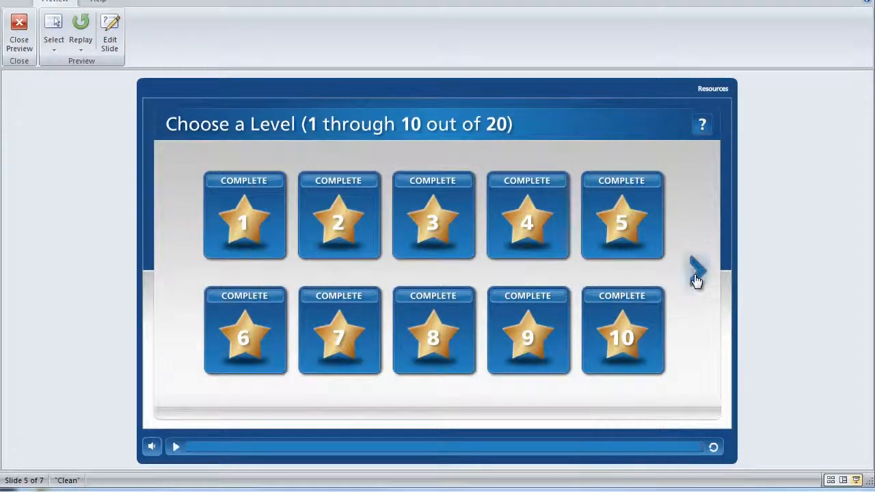
left_click(695, 271)
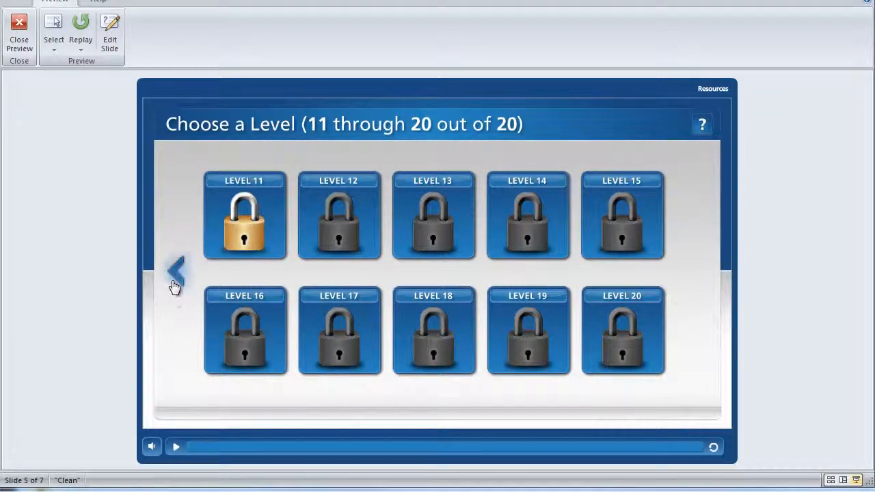
left_click(176, 266)
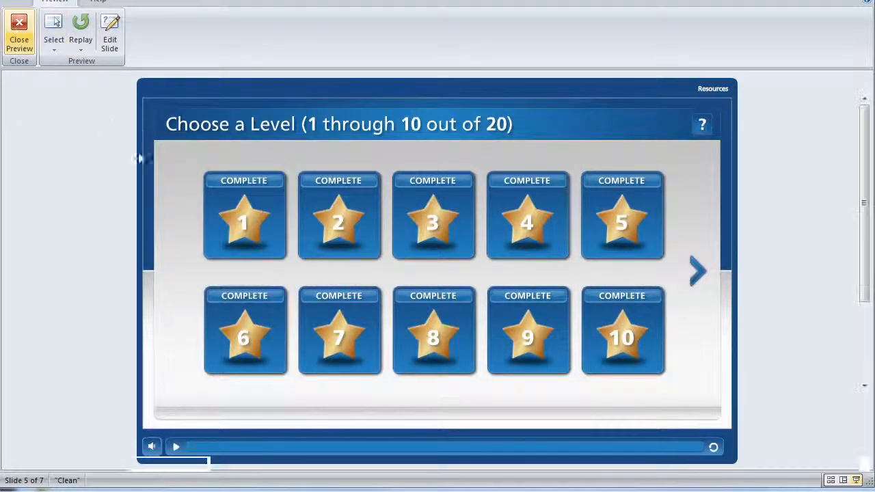
Close the preview and scroll the levels 11-20 menu slide in the editor
left_click(19, 34)
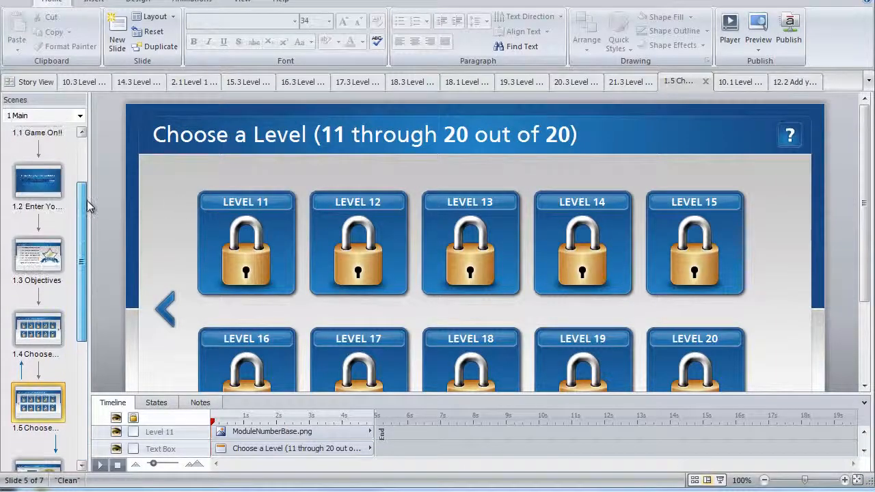
scroll("down", 3)
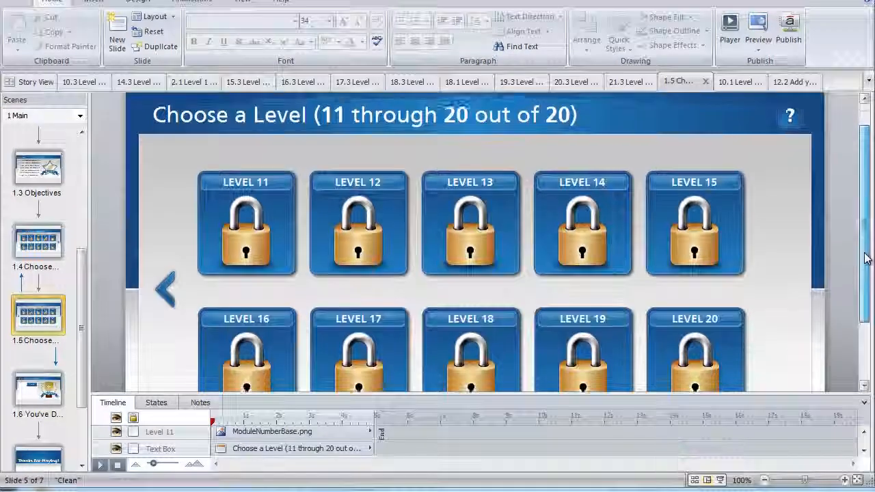
scroll("down", 3)
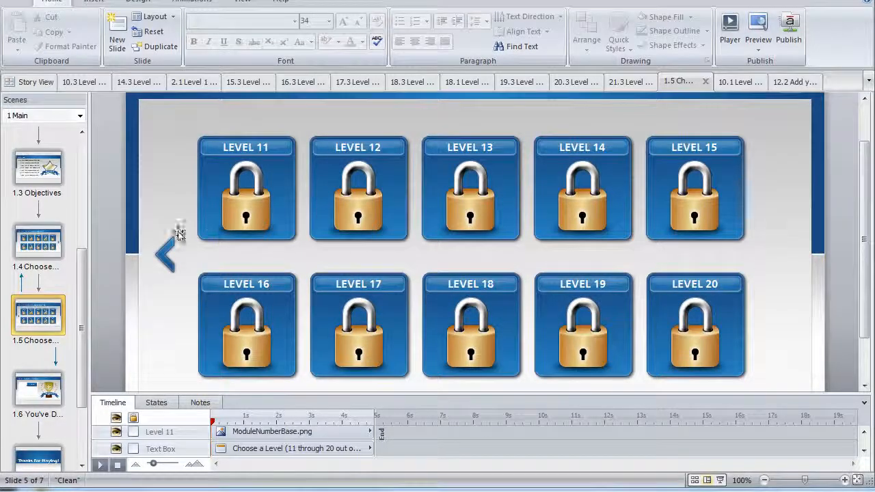
mouse_move(372, 217)
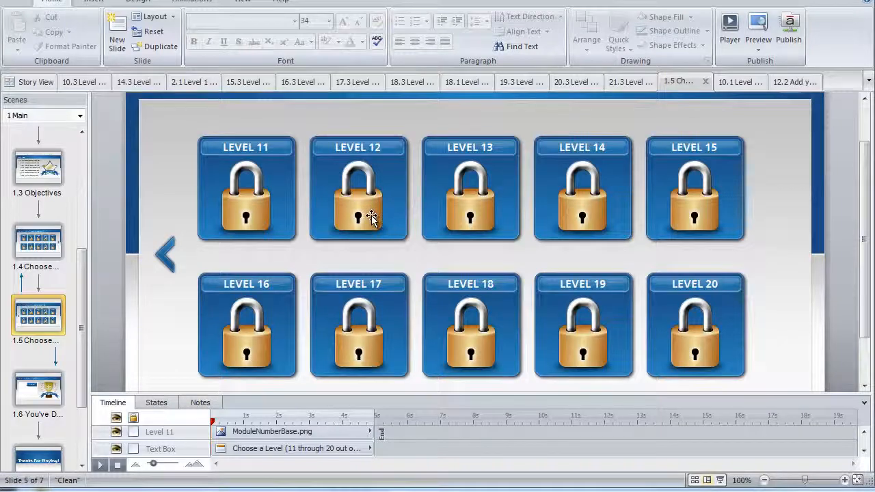